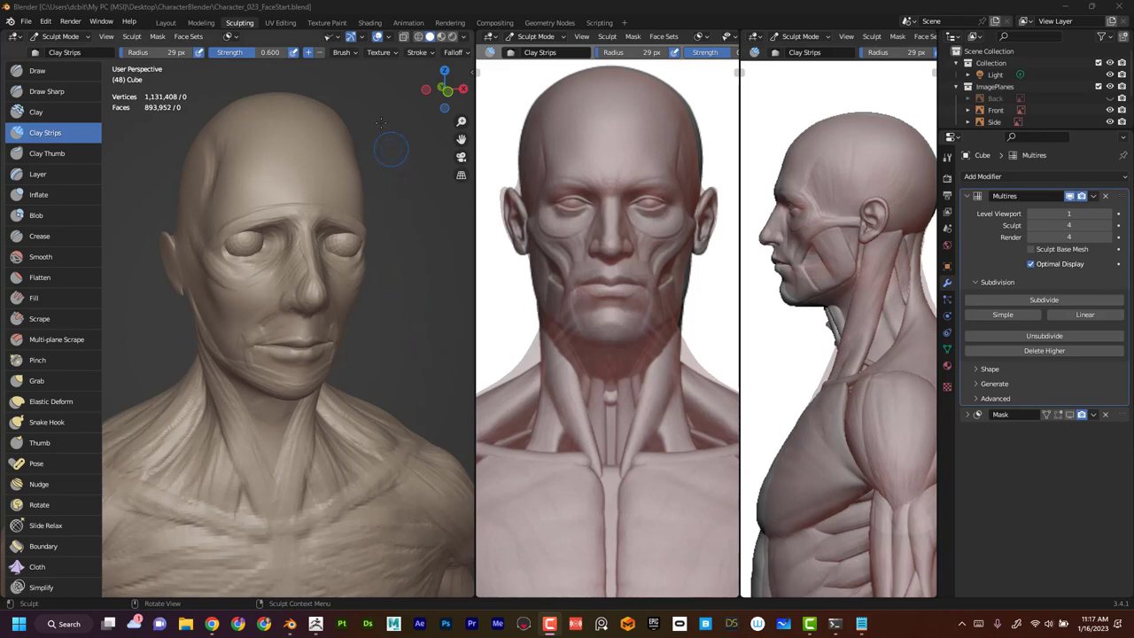
pyautogui.moveTo(372, 190)
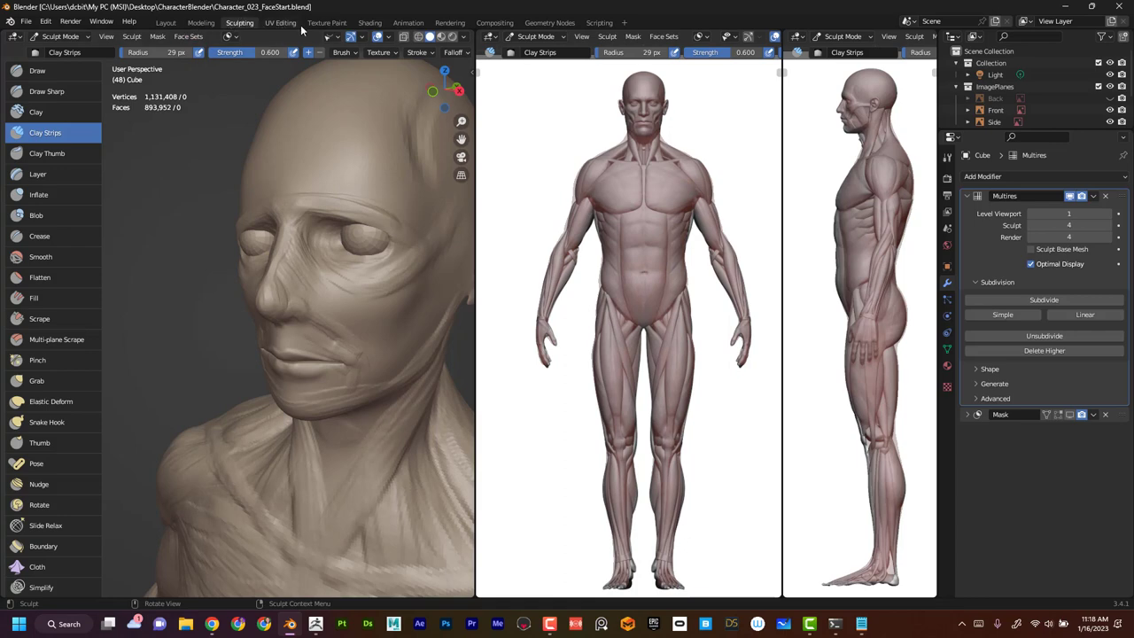
# Step: Bring up the list of workspace templates to add a Sculpting workspace
pyautogui.click(625, 21)
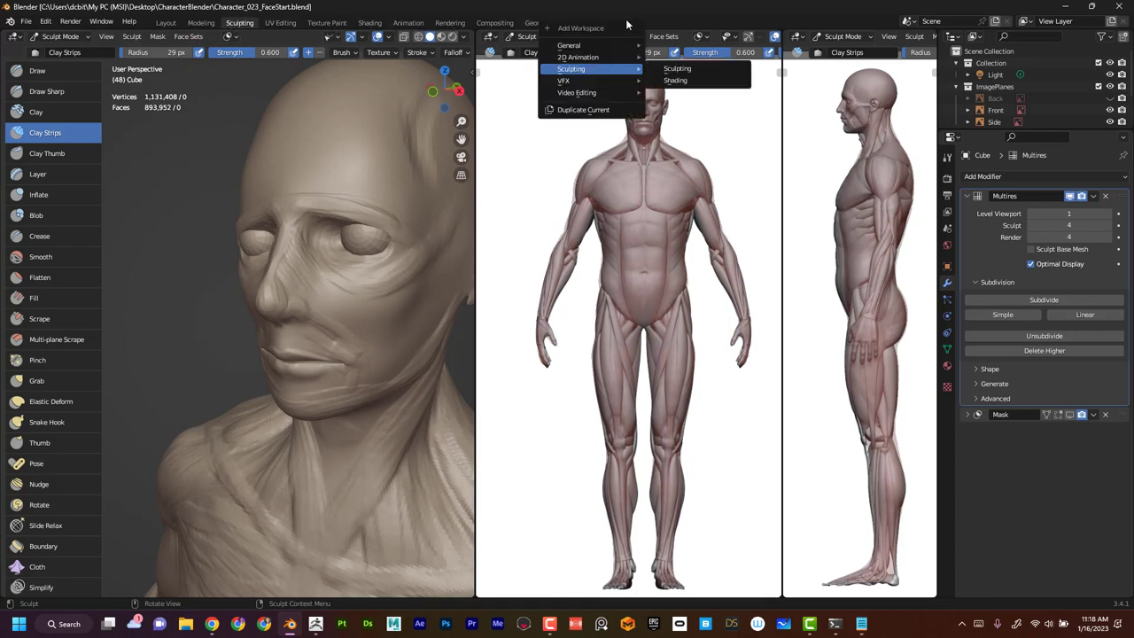
pyautogui.moveTo(567, 45)
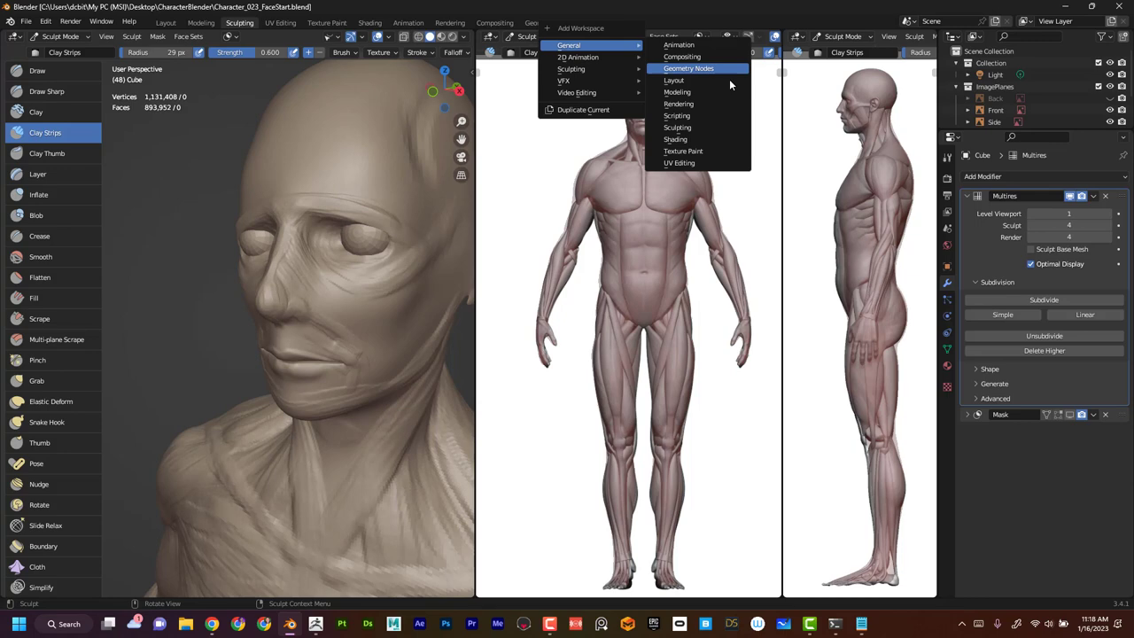
pyautogui.moveTo(711, 129)
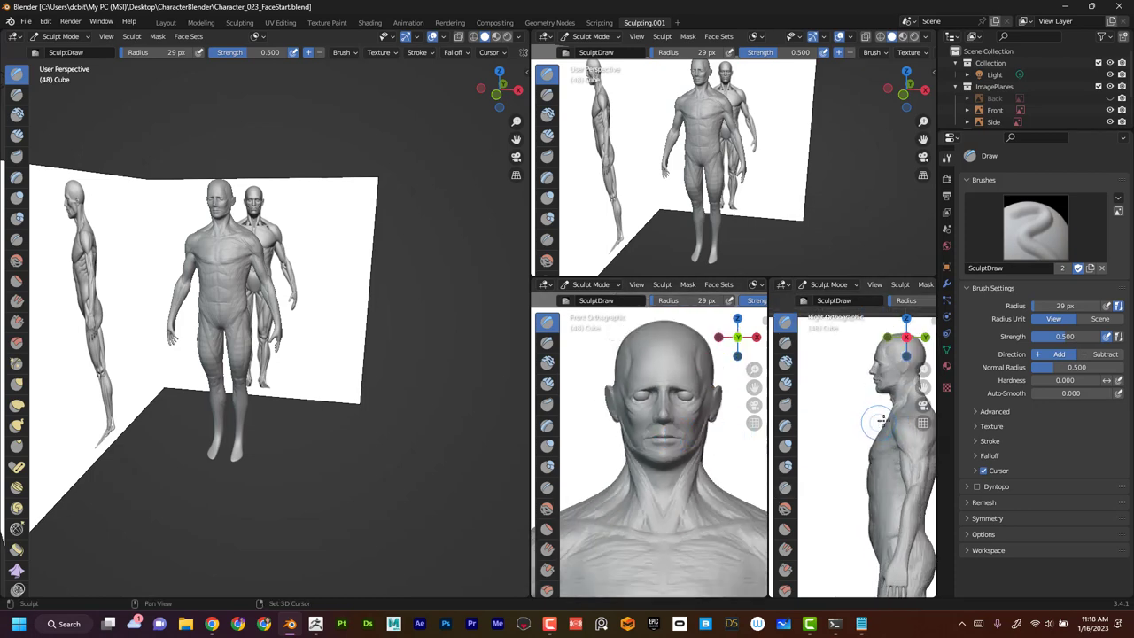
# Step: Pan and zoom the front orthographic view so the whole figure's head is framed
pyautogui.moveTo(881, 421); pyautogui.dragTo(841, 469)
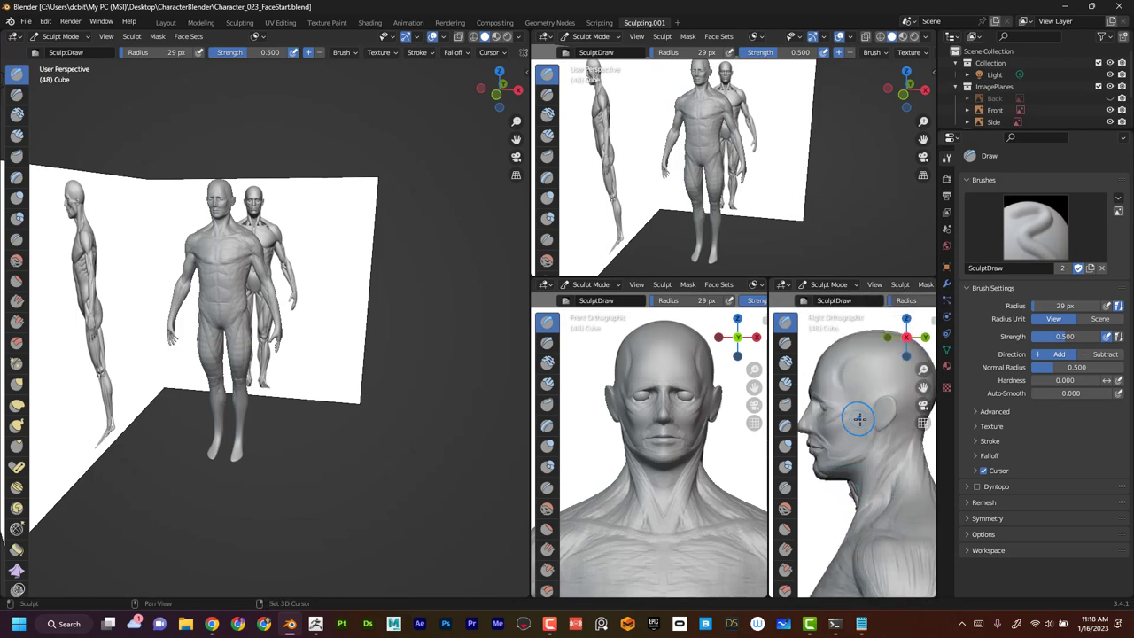
pyautogui.moveTo(857, 418); pyautogui.dragTo(904, 346)
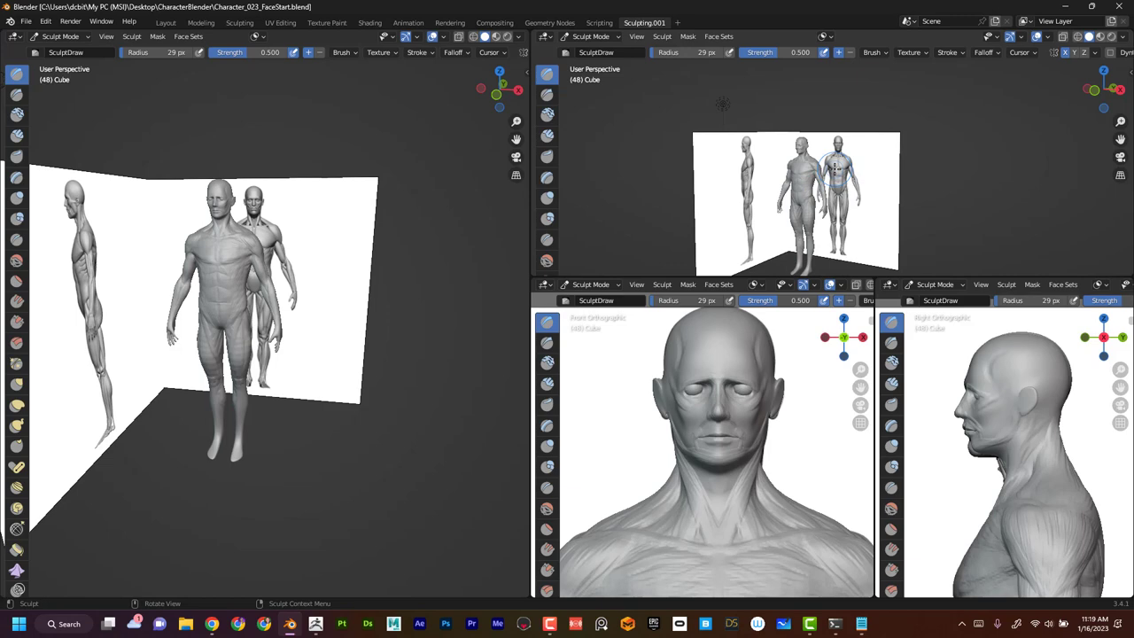
pyautogui.scroll(-3)
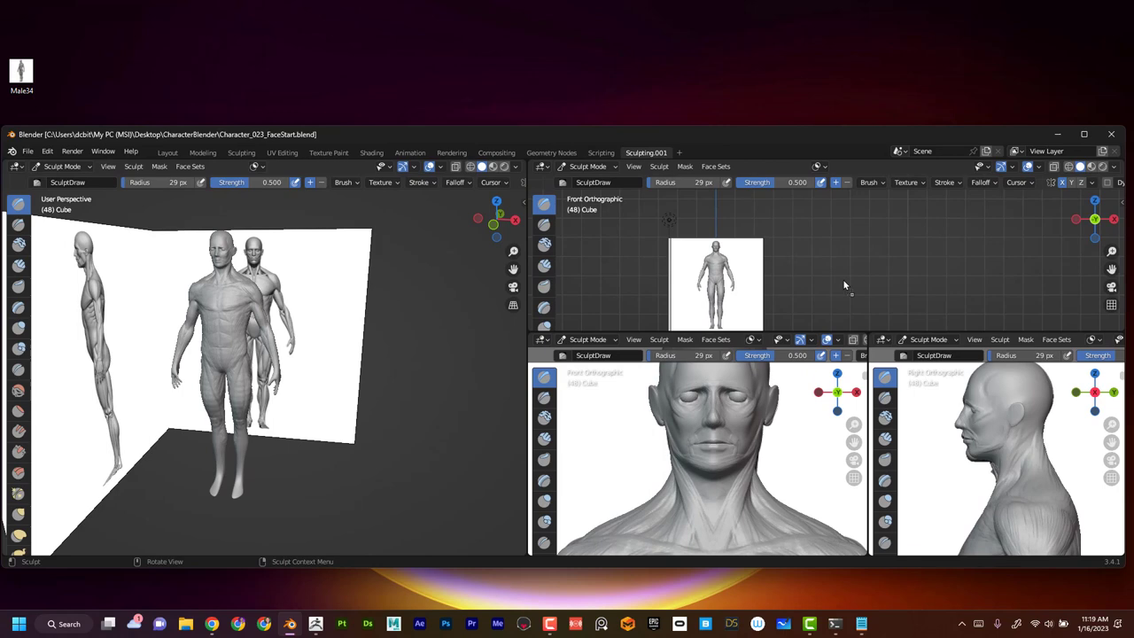
pyautogui.moveTo(88, 84)
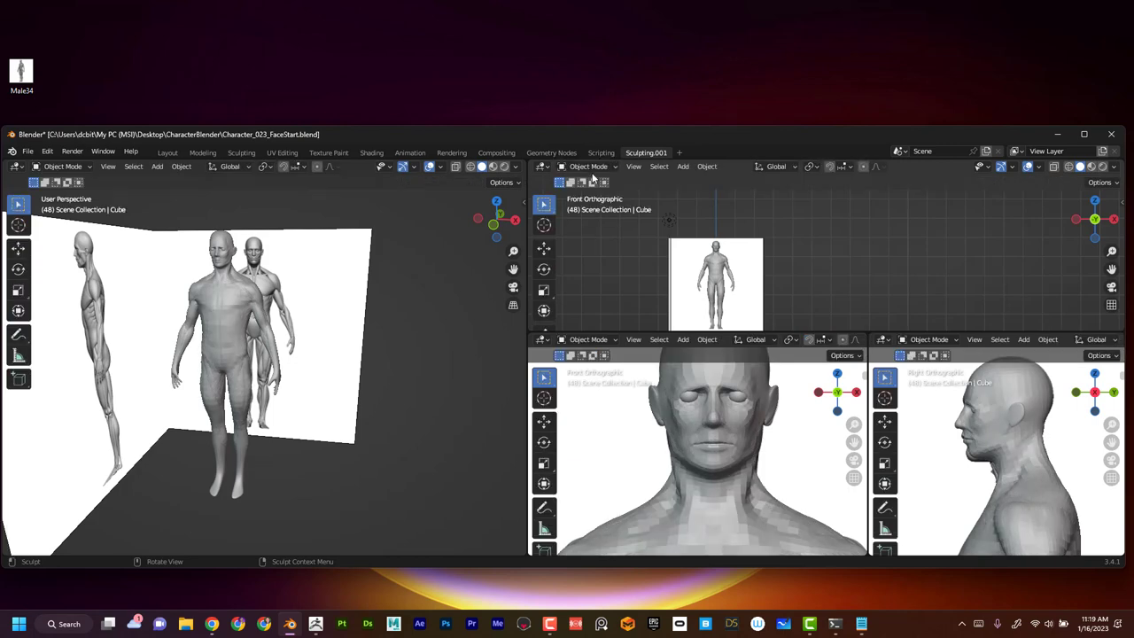
pyautogui.moveTo(881, 279)
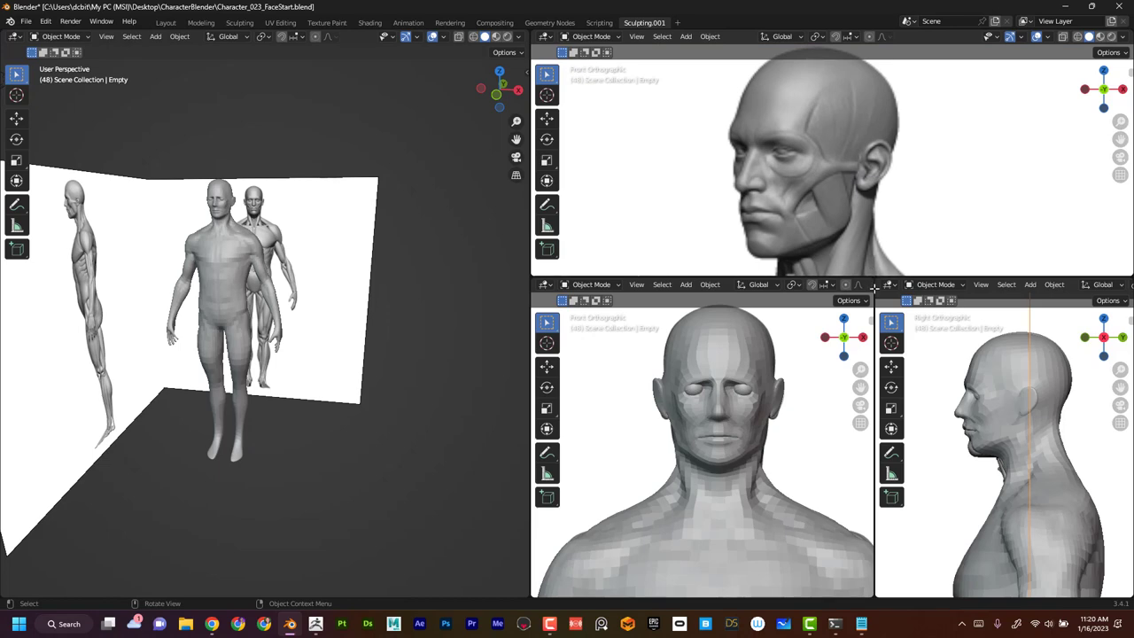
pyautogui.moveTo(545, 372)
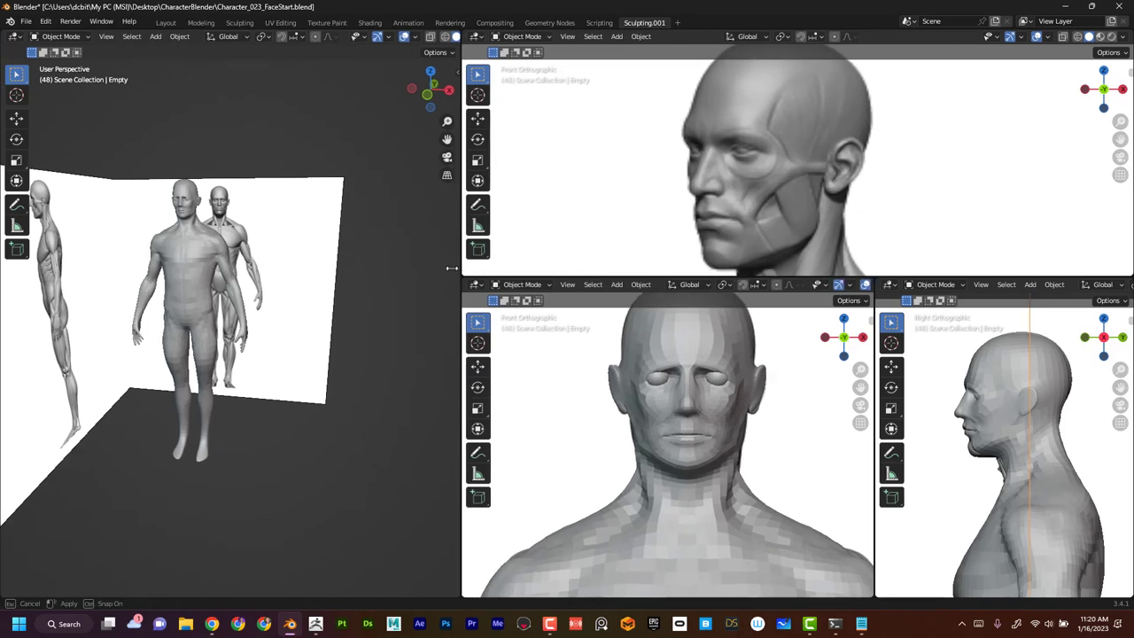
# Step: Adjust the front view's gizmo settings and load the front head reference image
pyautogui.click(840, 284)
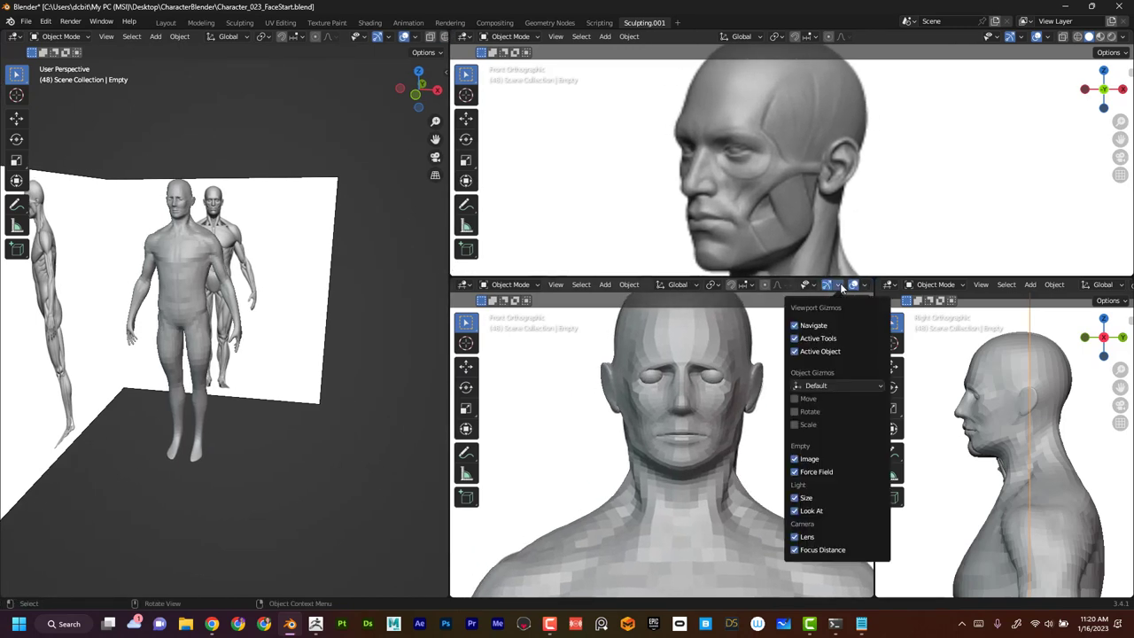
pyautogui.click(826, 284)
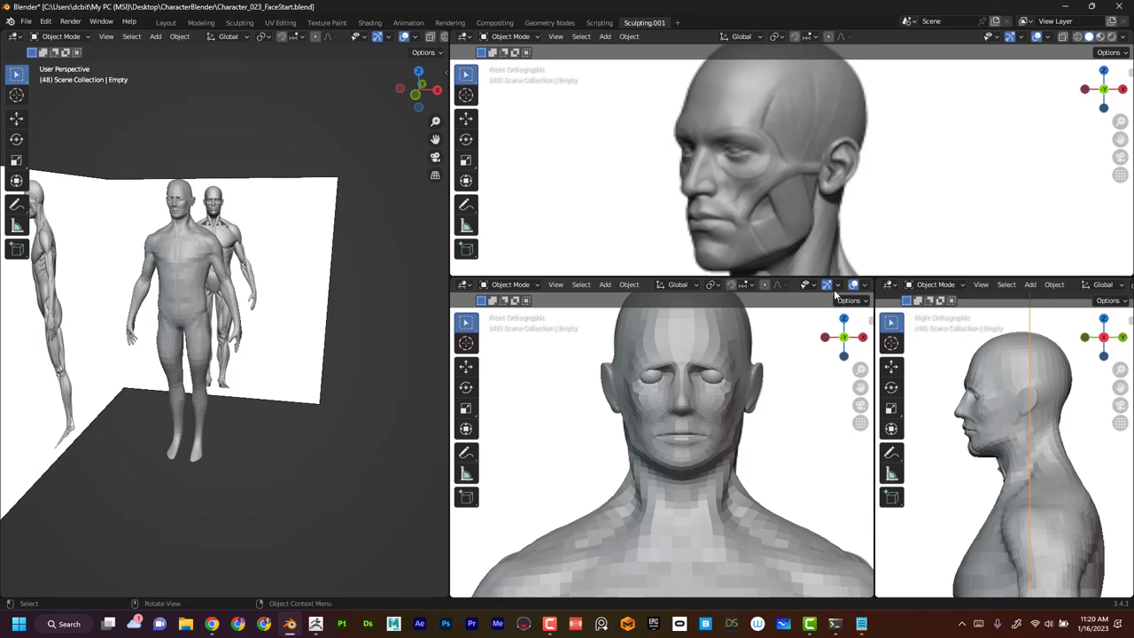
pyautogui.click(806, 284)
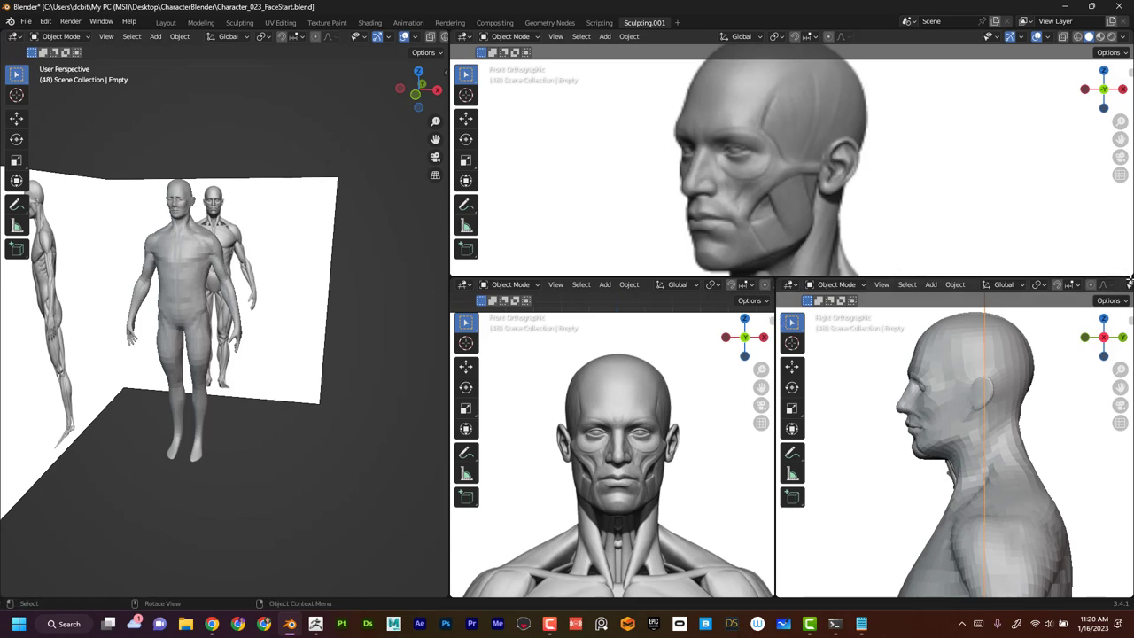
# Step: Add the side head reference to the right view and toggle an overlay option in the perspective view
pyautogui.click(1126, 284)
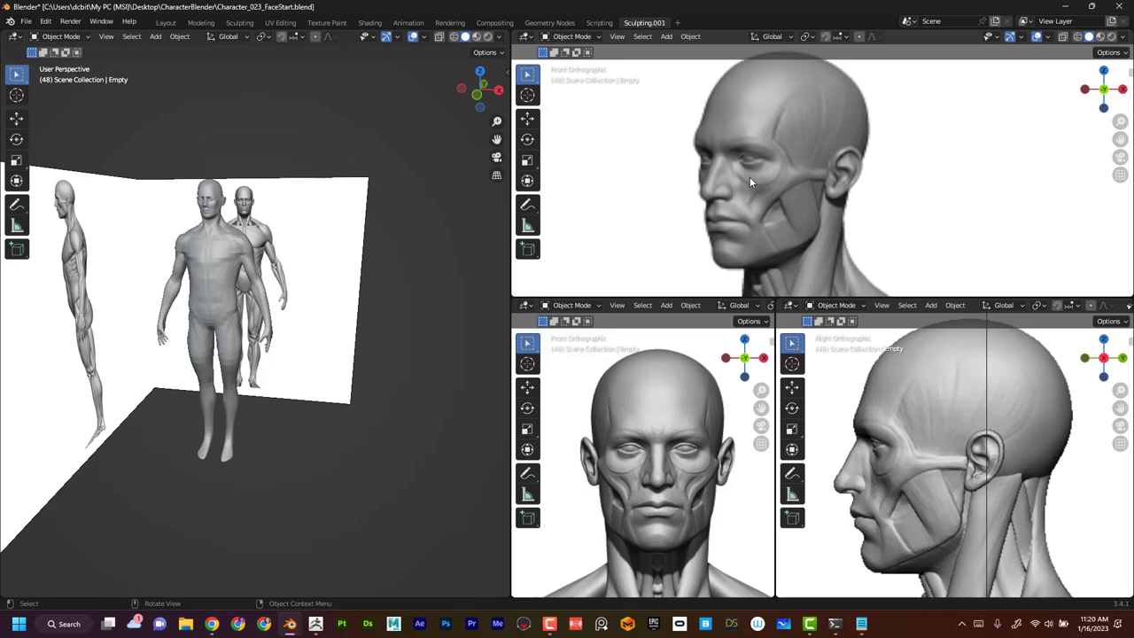
pyautogui.moveTo(228, 73)
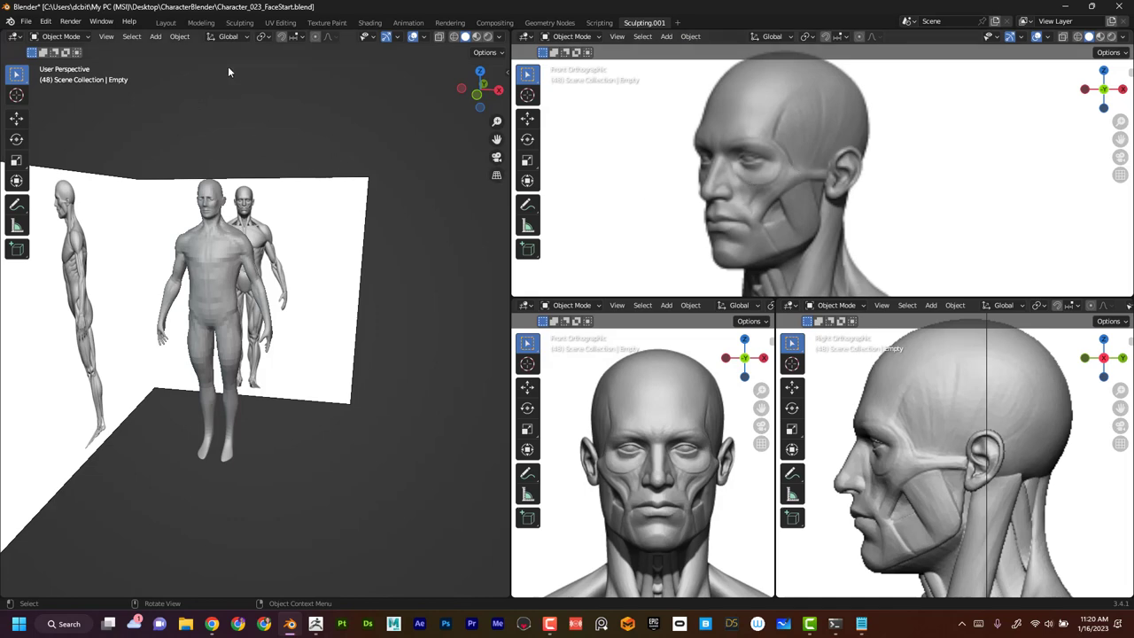
pyautogui.moveTo(240, 22)
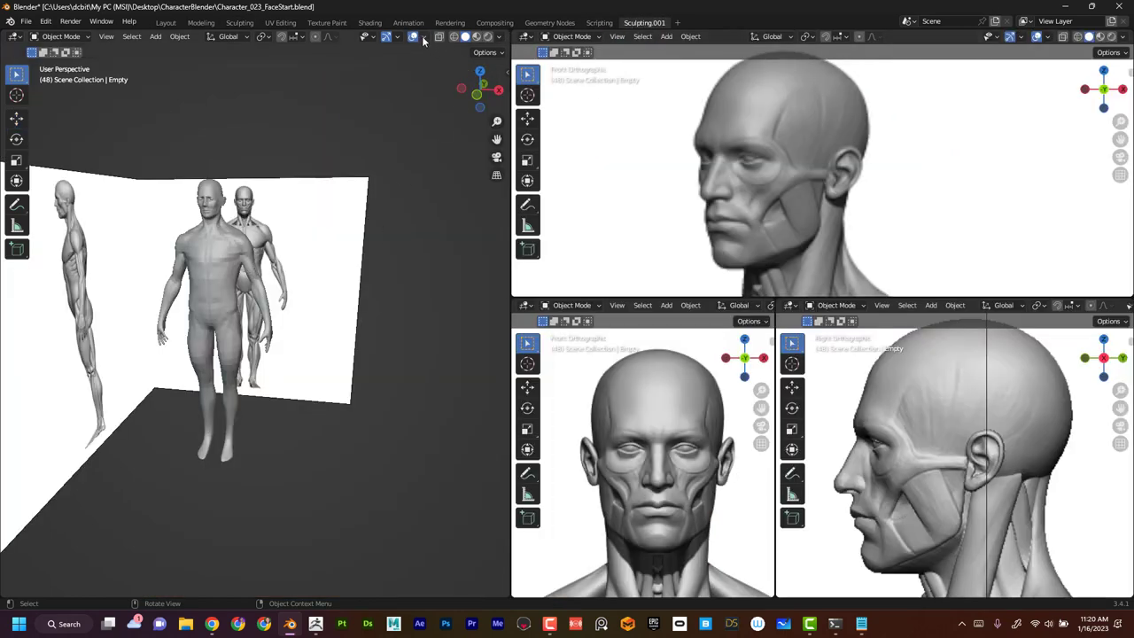
pyautogui.click(422, 36)
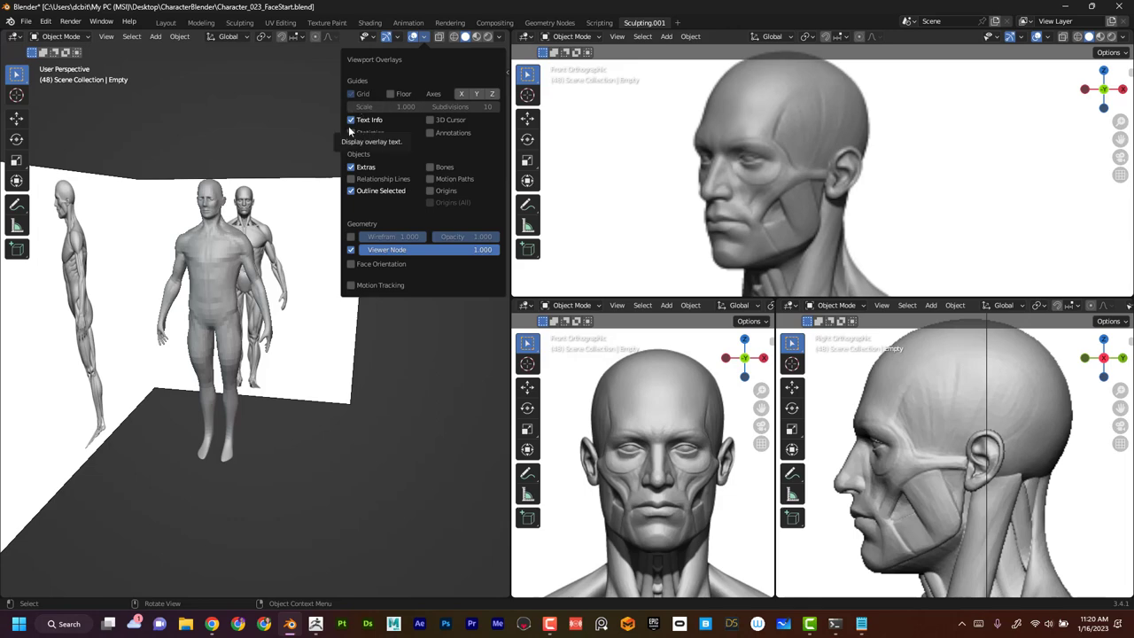
pyautogui.click(350, 166)
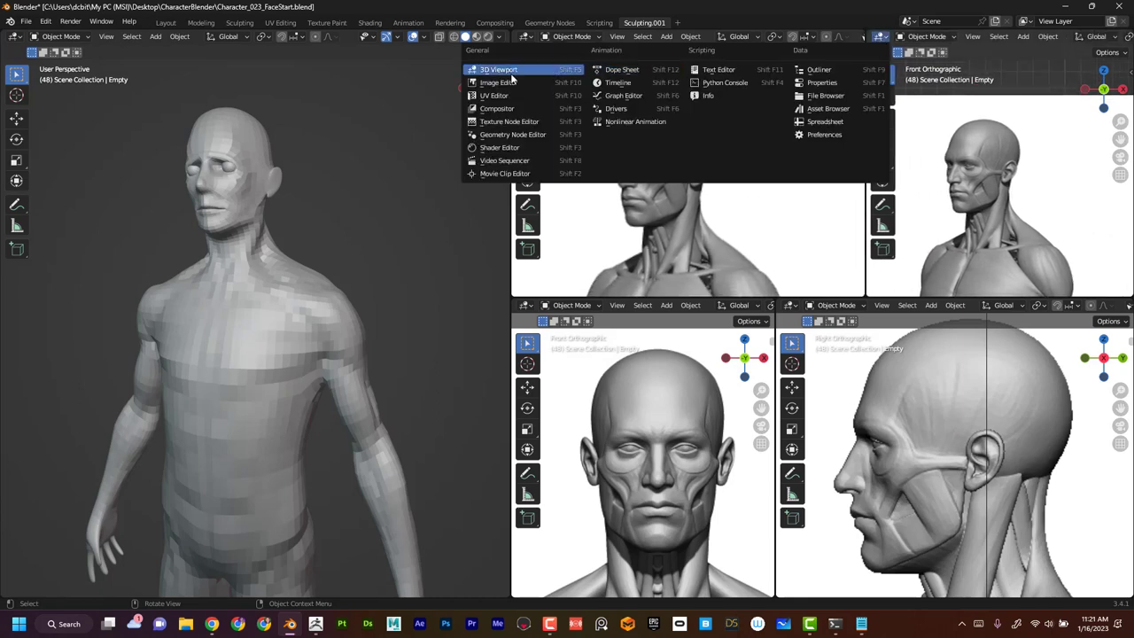
pyautogui.moveTo(498, 82)
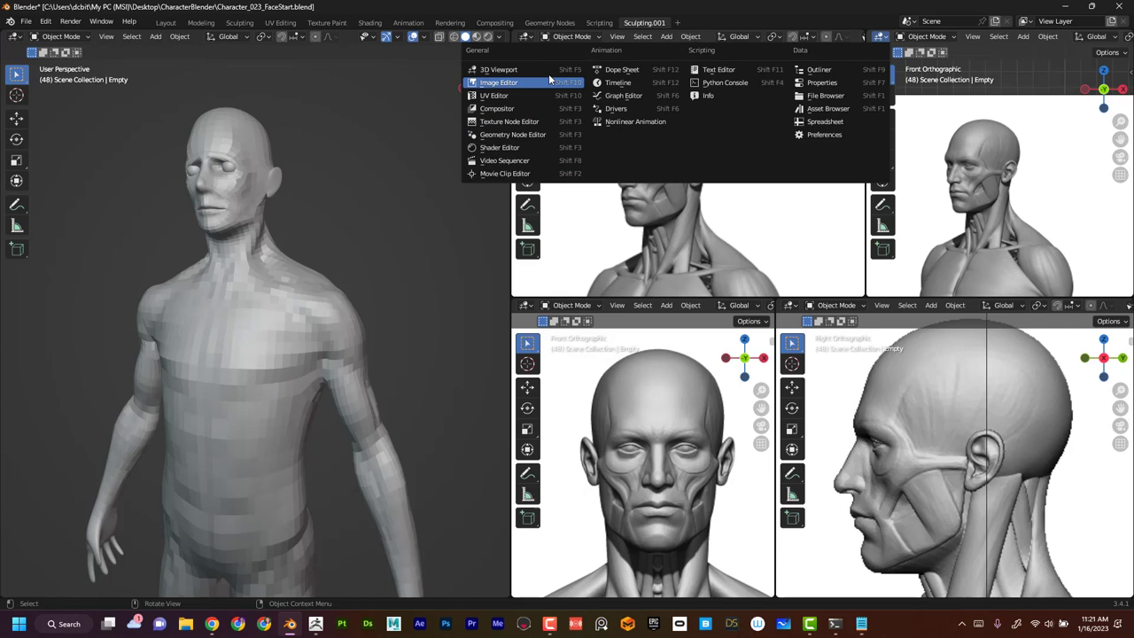
pyautogui.moveTo(837, 96)
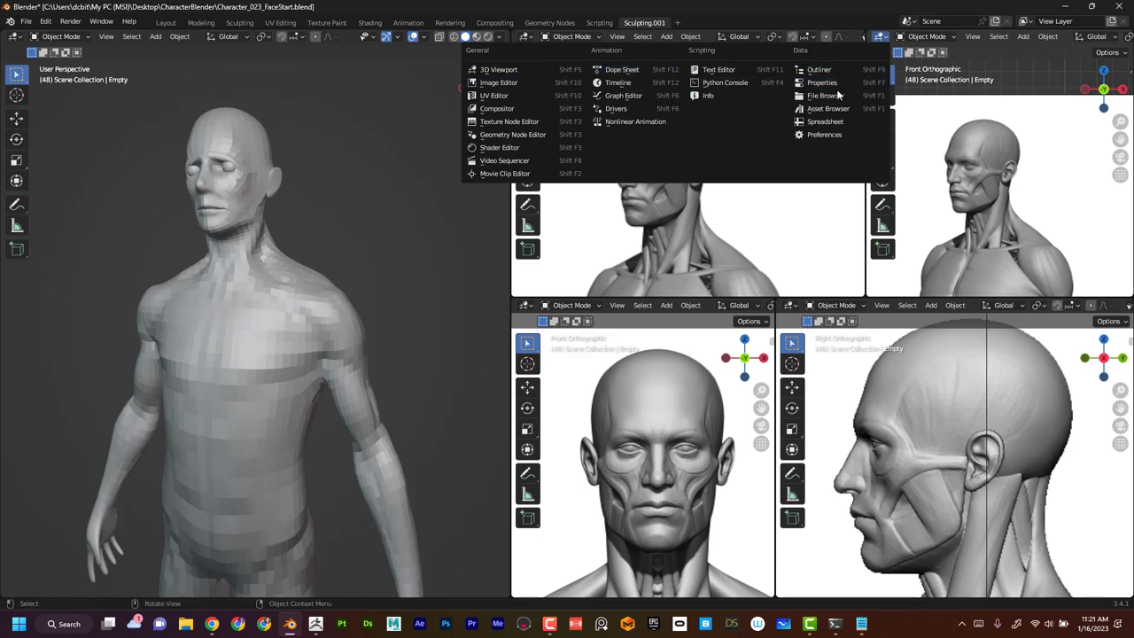
pyautogui.moveTo(827, 108)
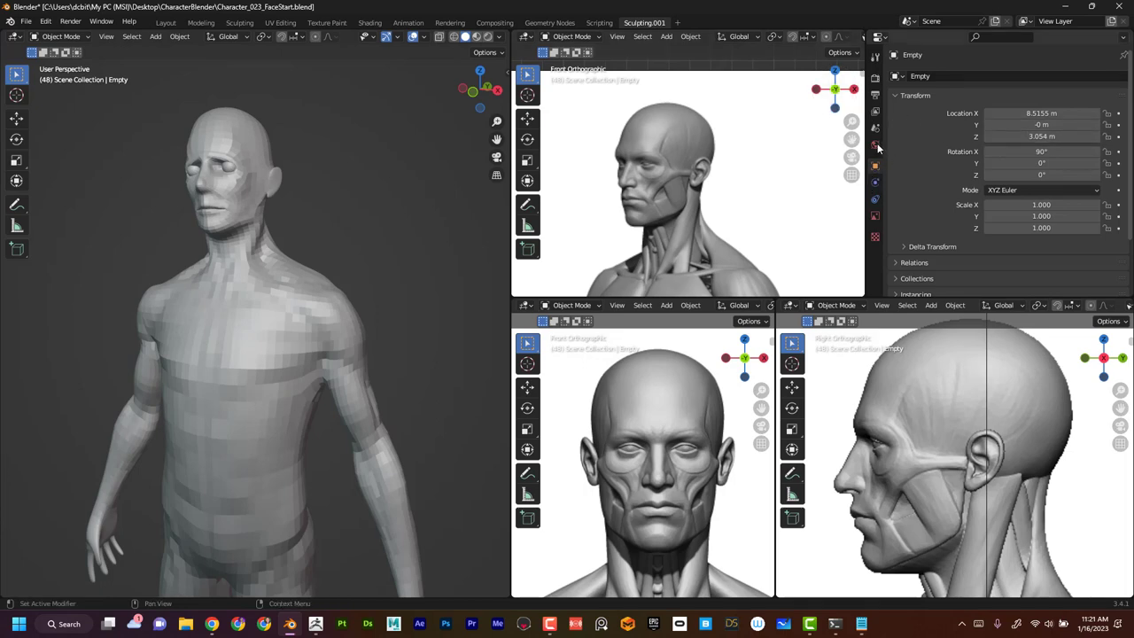
# Step: Select the head sculpt and bring up the editor type menu for the top-right area
pyautogui.click(230, 355)
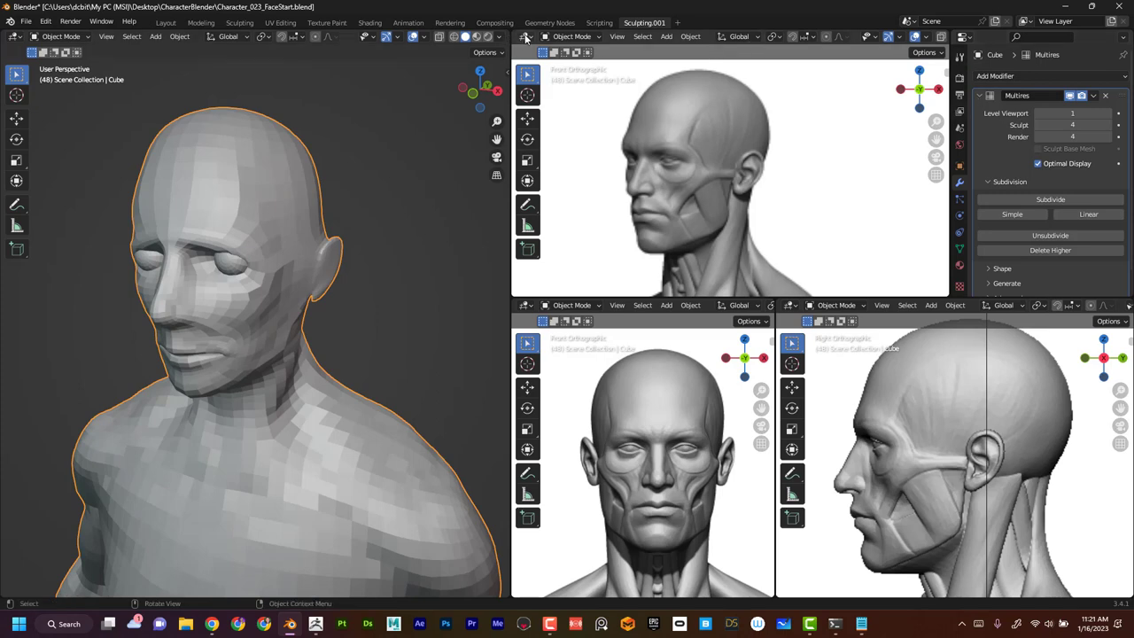
pyautogui.click(526, 36)
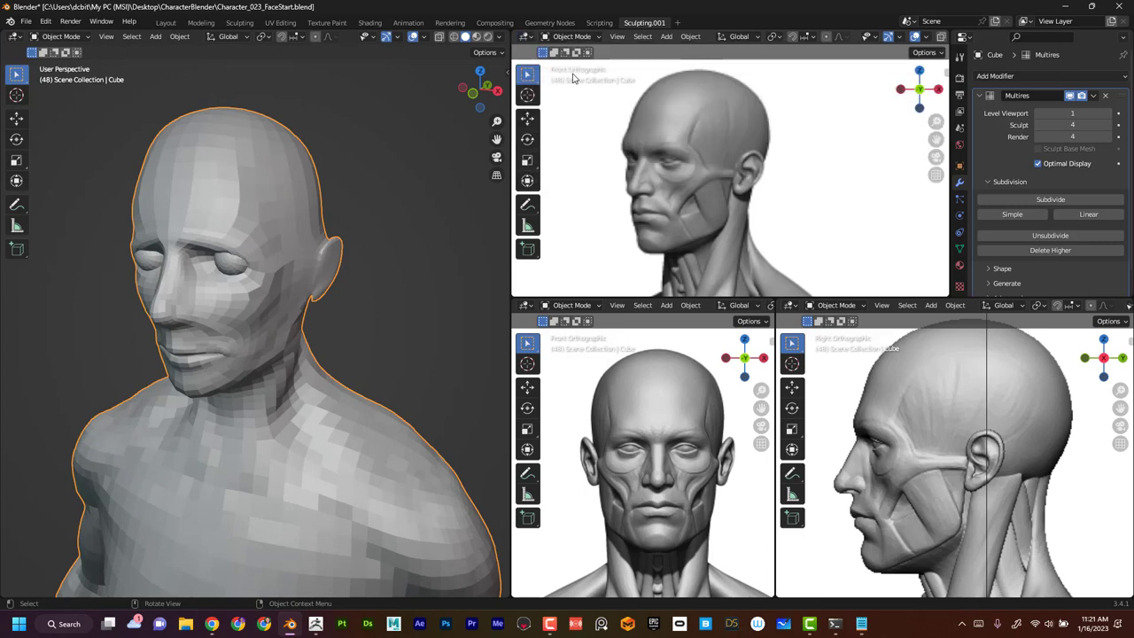
pyautogui.click(524, 36)
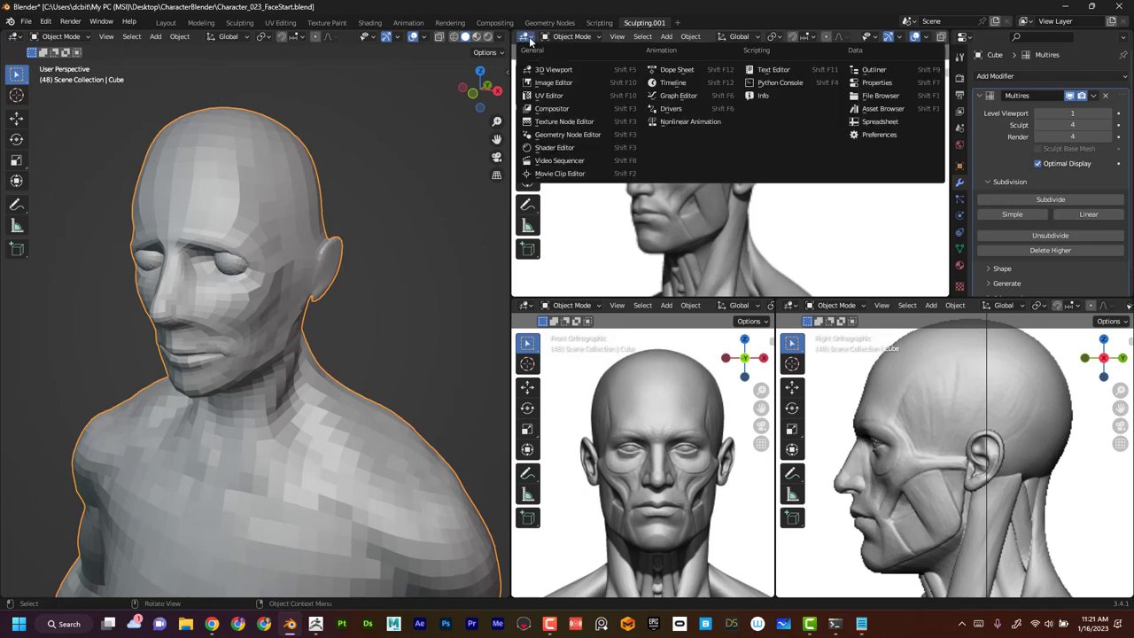
# Step: Close the duplicated floating reference viewport window
pyautogui.click(527, 41)
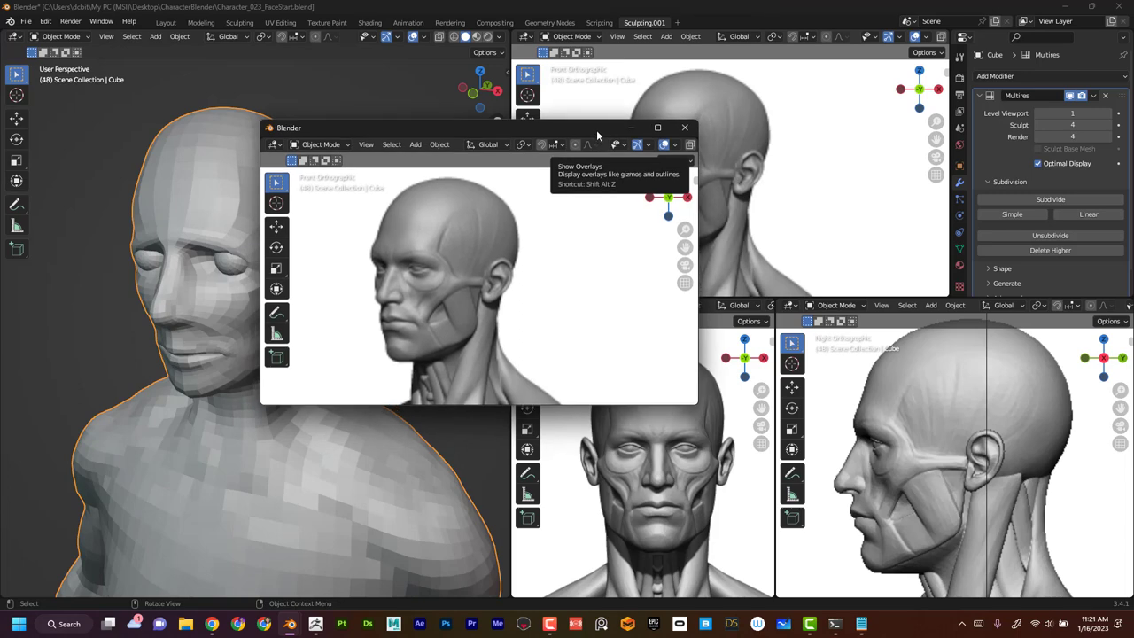
pyautogui.moveTo(683, 128)
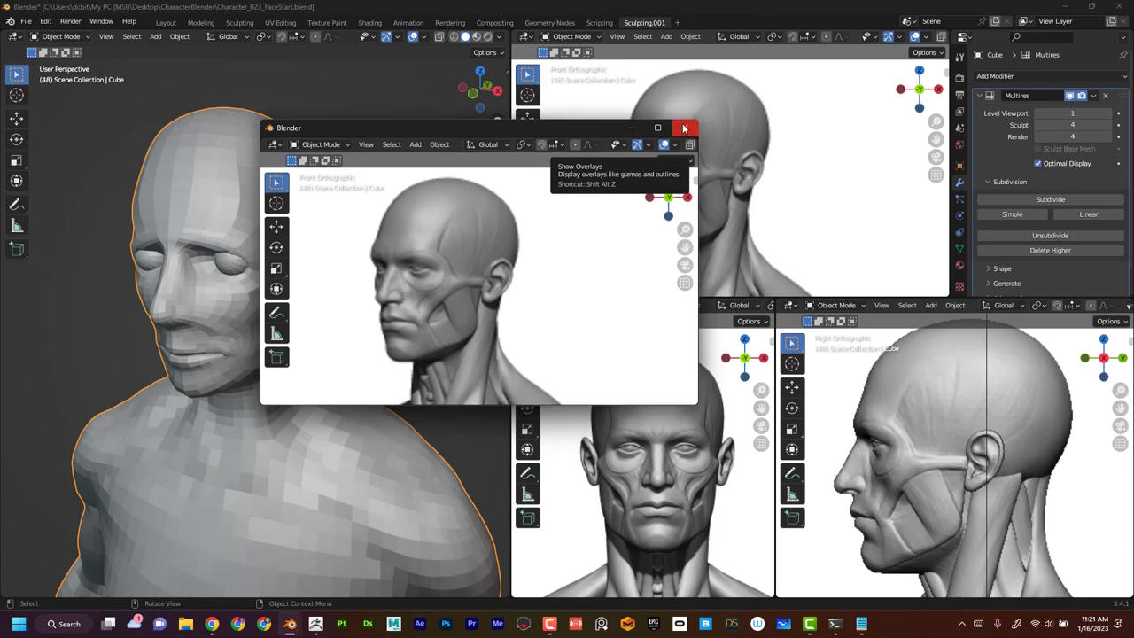
pyautogui.moveTo(685, 129)
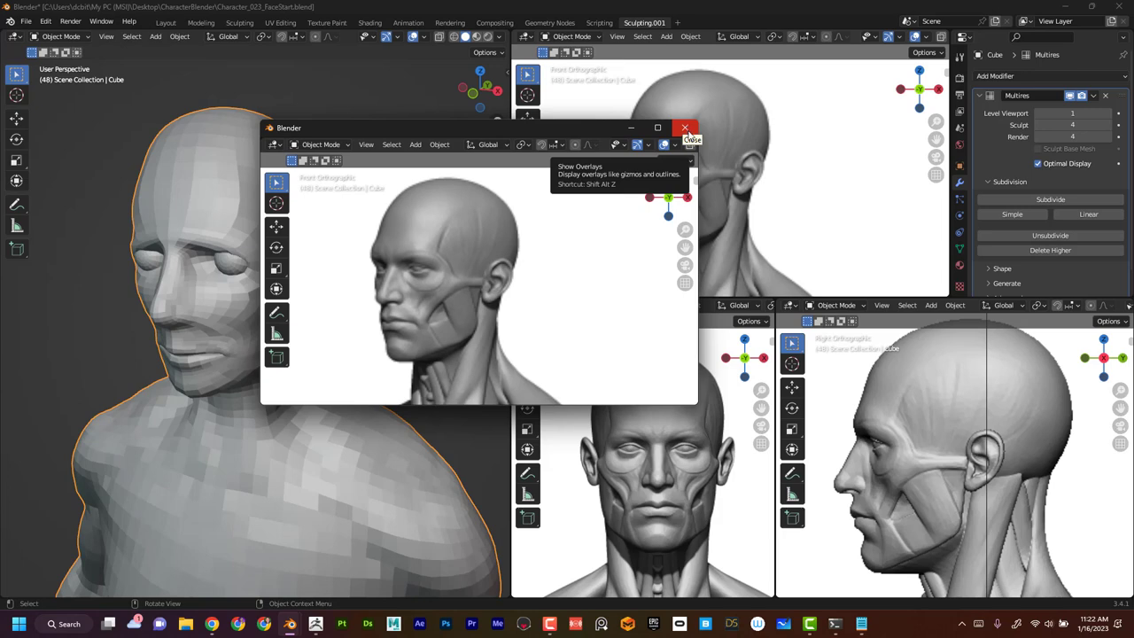
pyautogui.click(684, 127)
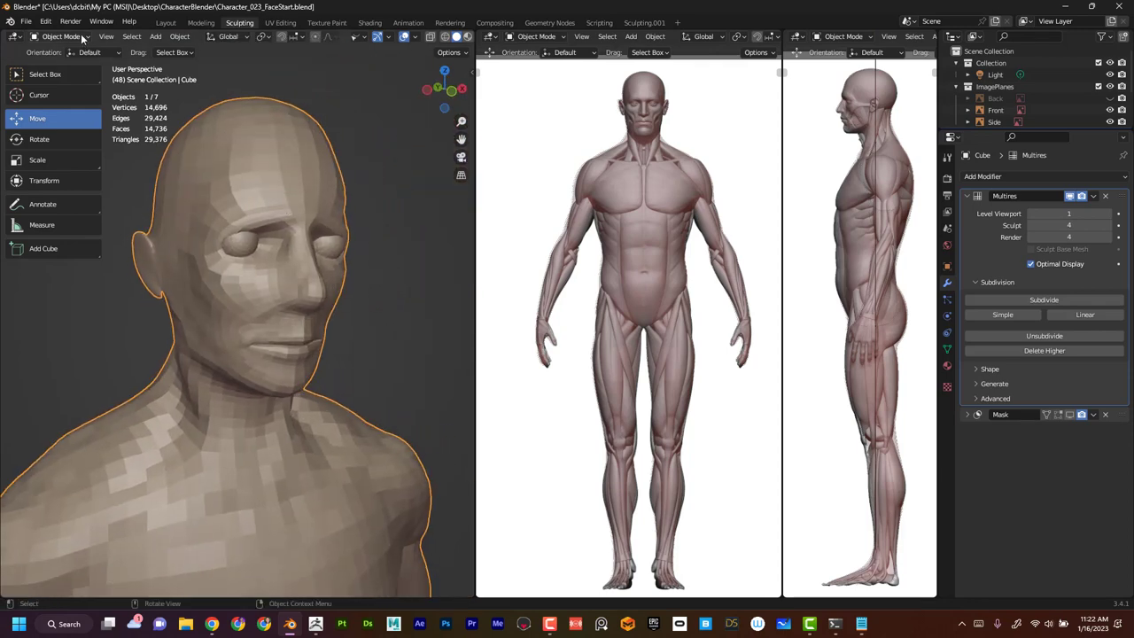
# Step: Switch the head sculpt from Object Mode into Sculpt Mode
pyautogui.click(60, 36)
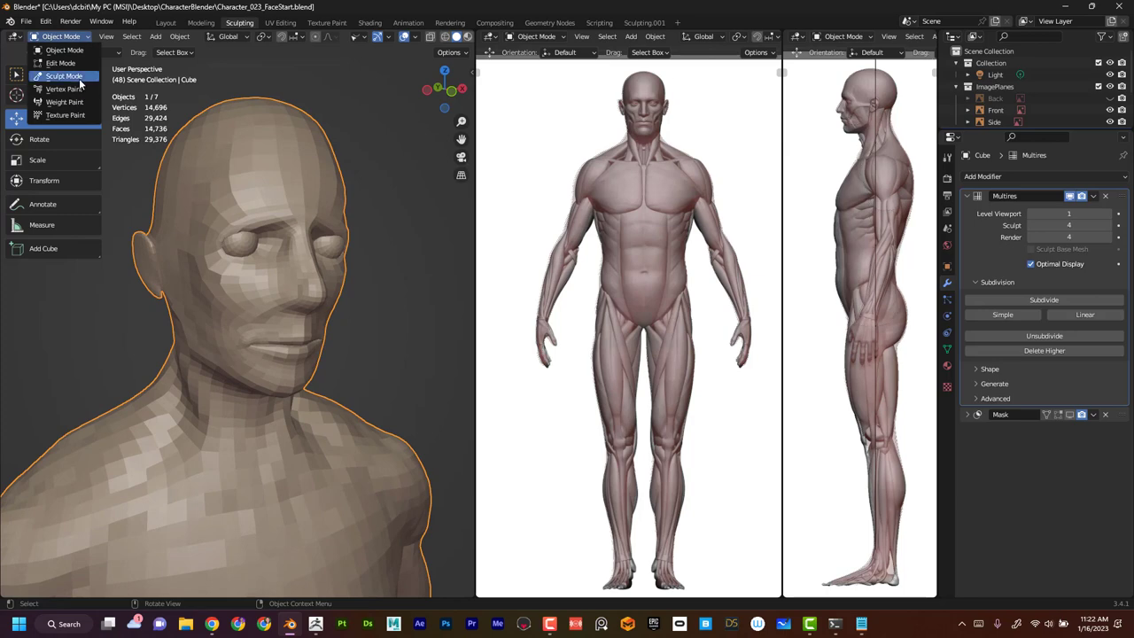
pyautogui.click(64, 75)
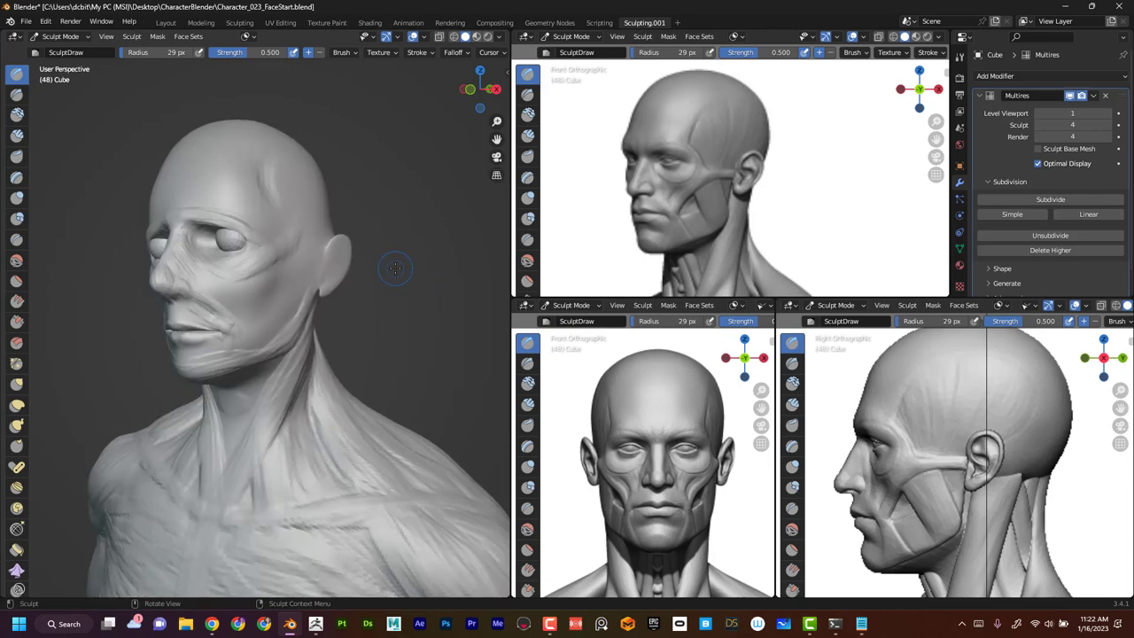
pyautogui.moveTo(404, 255)
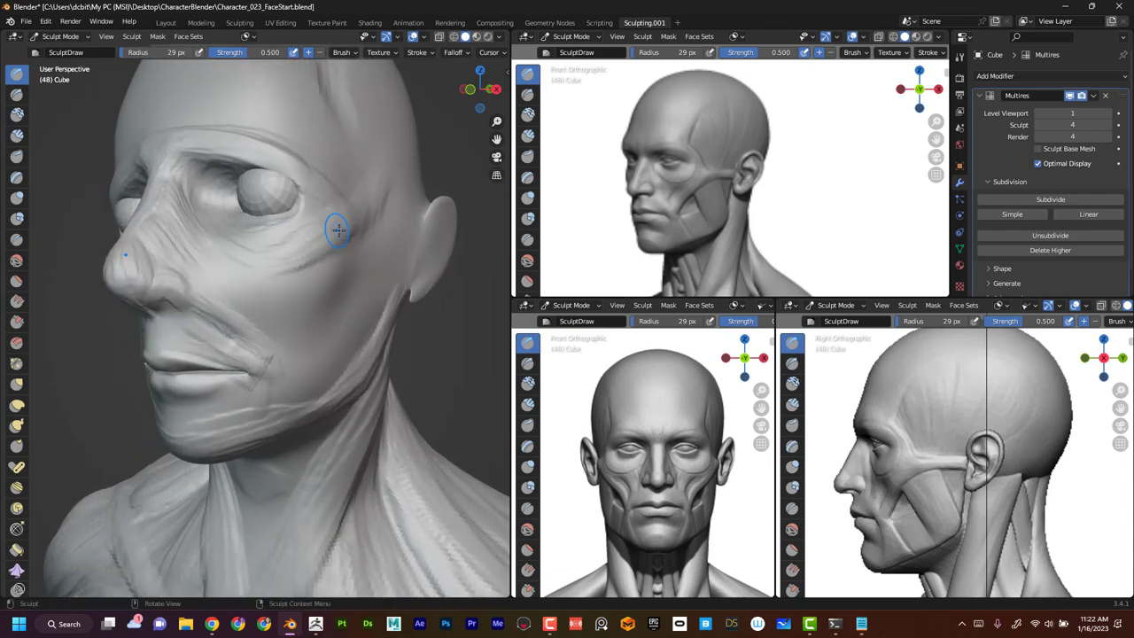
pyautogui.moveTo(336, 230); pyautogui.dragTo(329, 241)
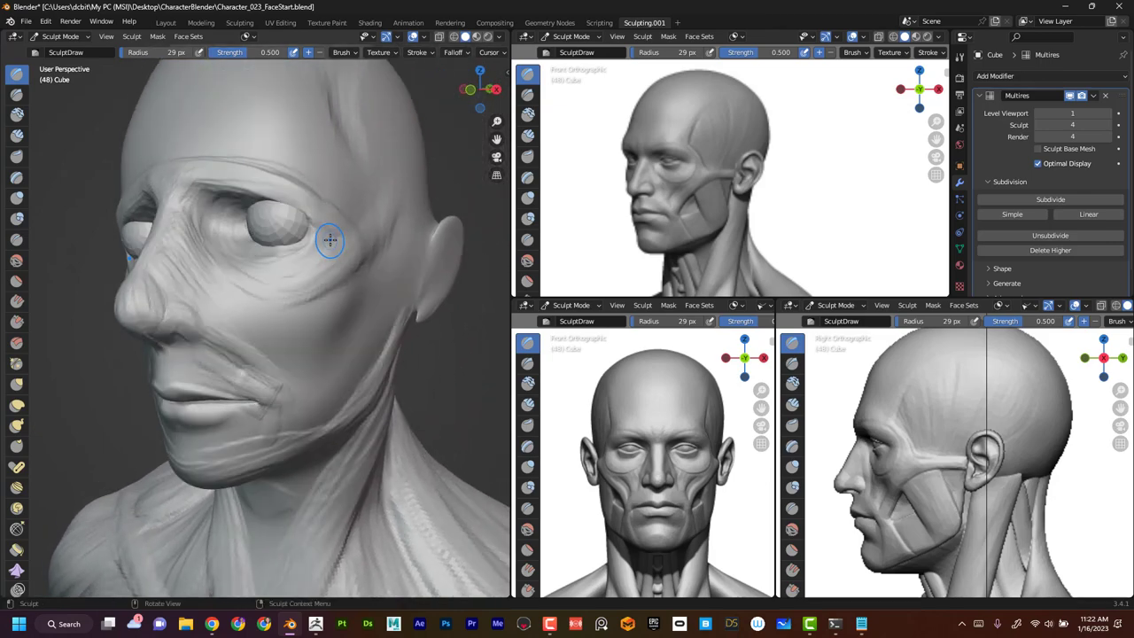
pyautogui.moveTo(328, 239); pyautogui.dragTo(405, 221)
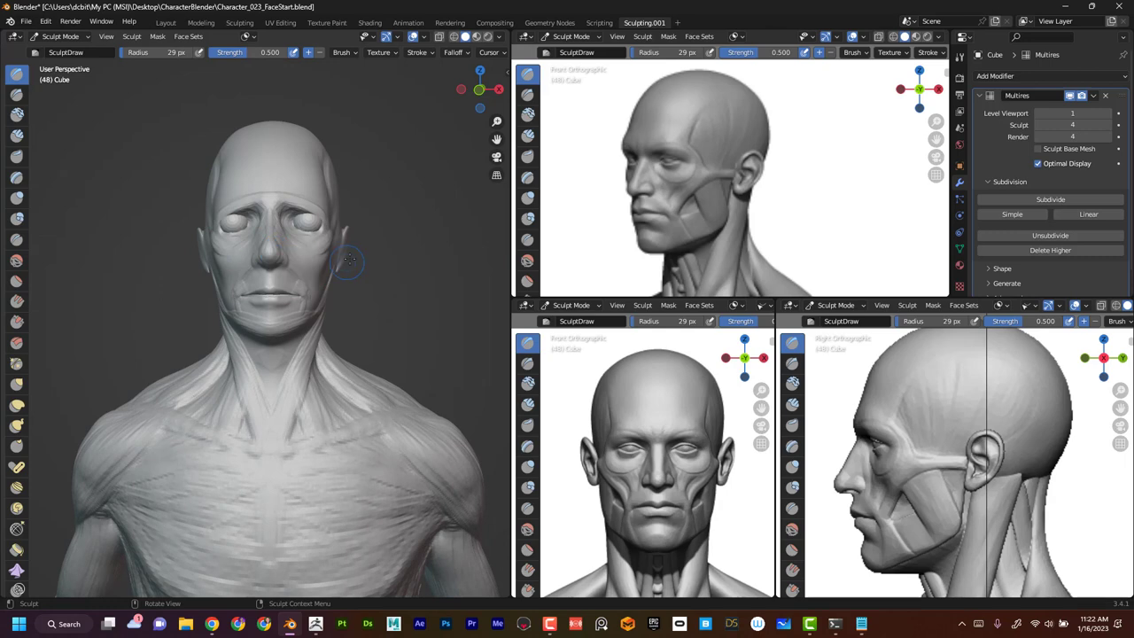
pyautogui.moveTo(368, 251)
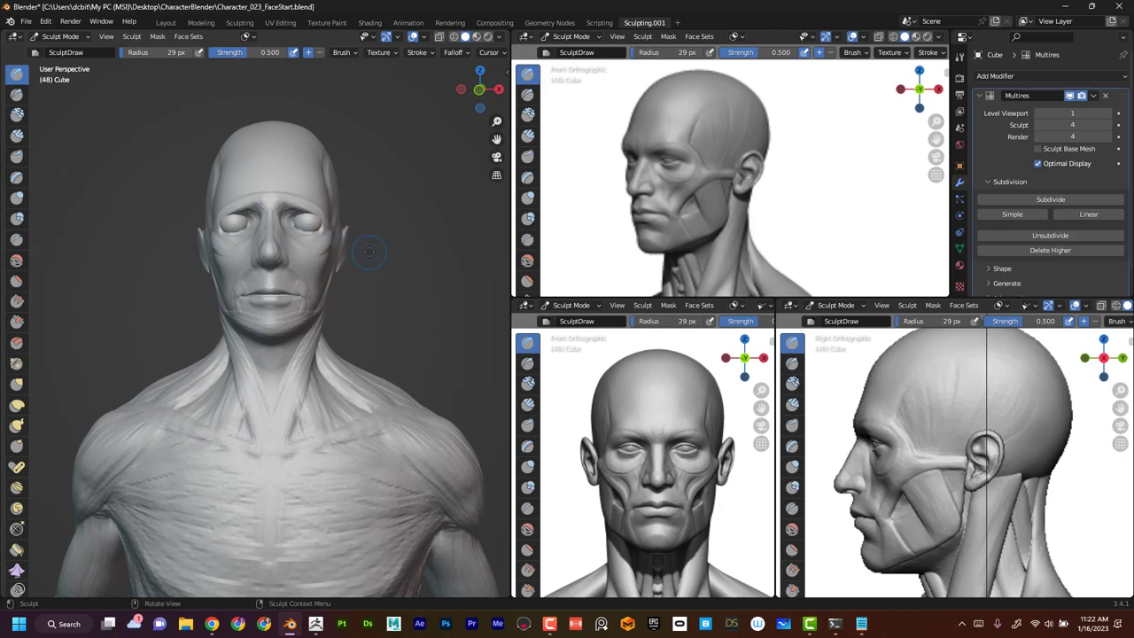
pyautogui.press('KP_1')
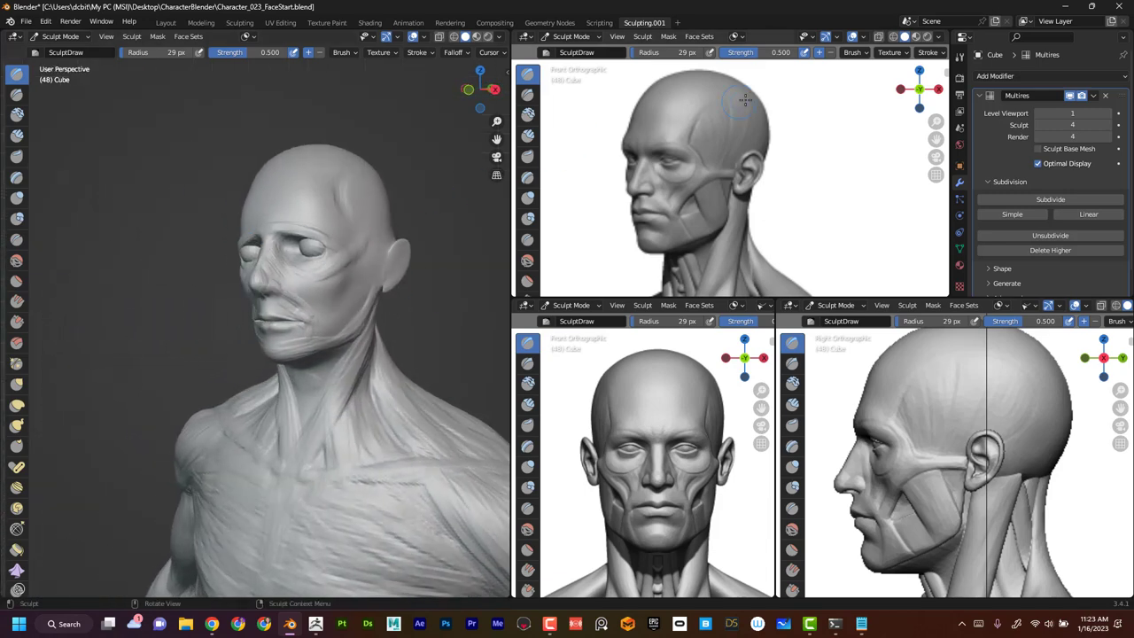
pyautogui.moveTo(421, 274)
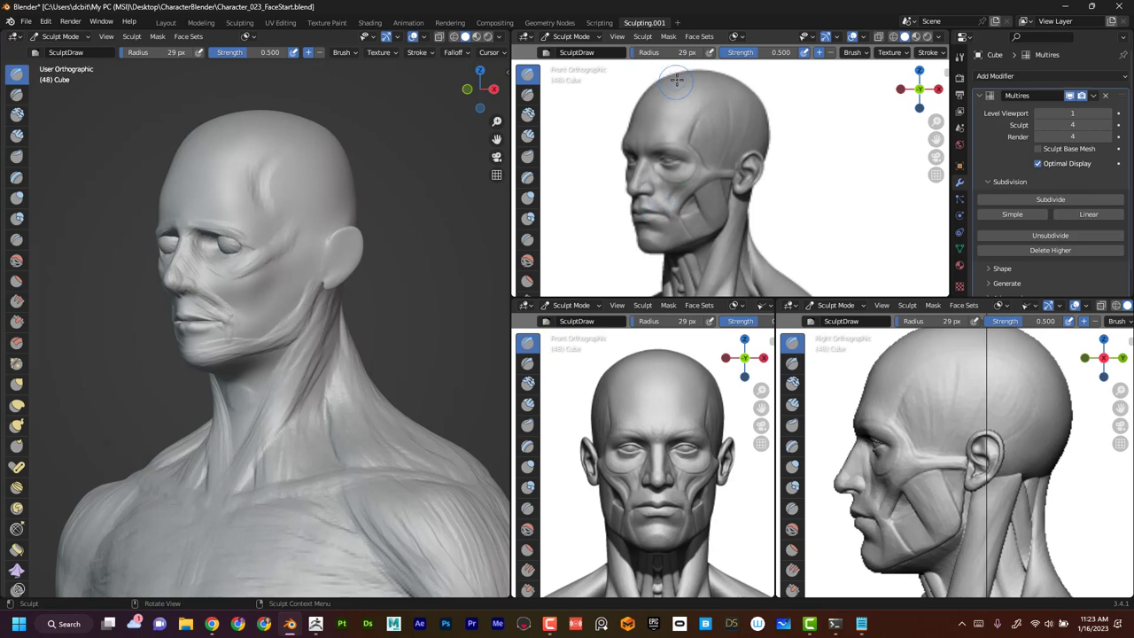
pyautogui.moveTo(633, 116)
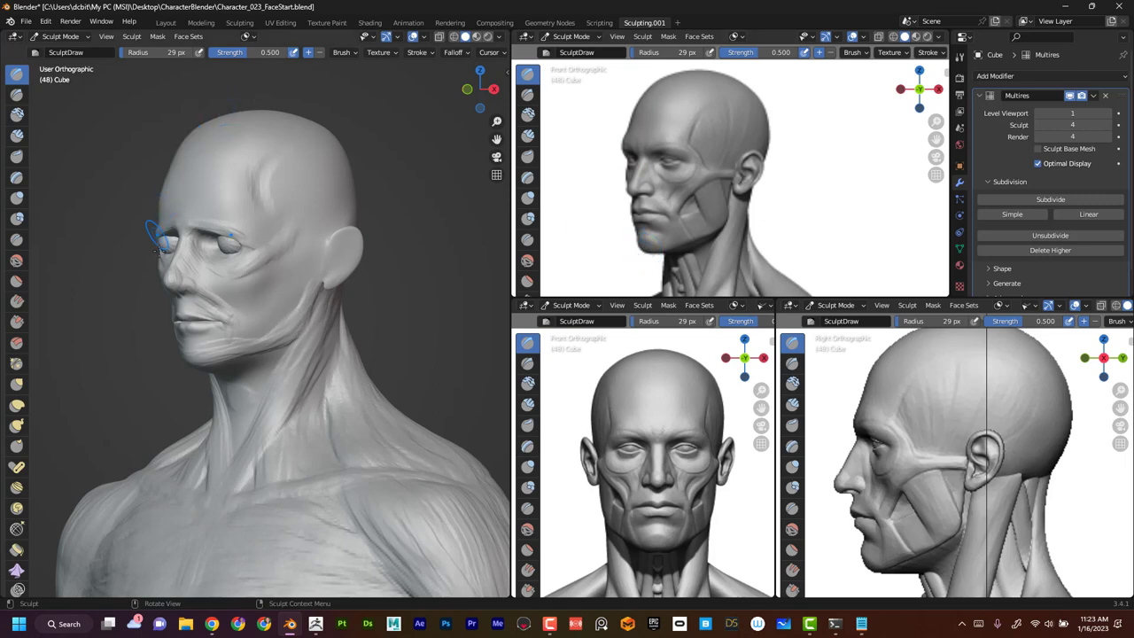
pyautogui.moveTo(447, 86)
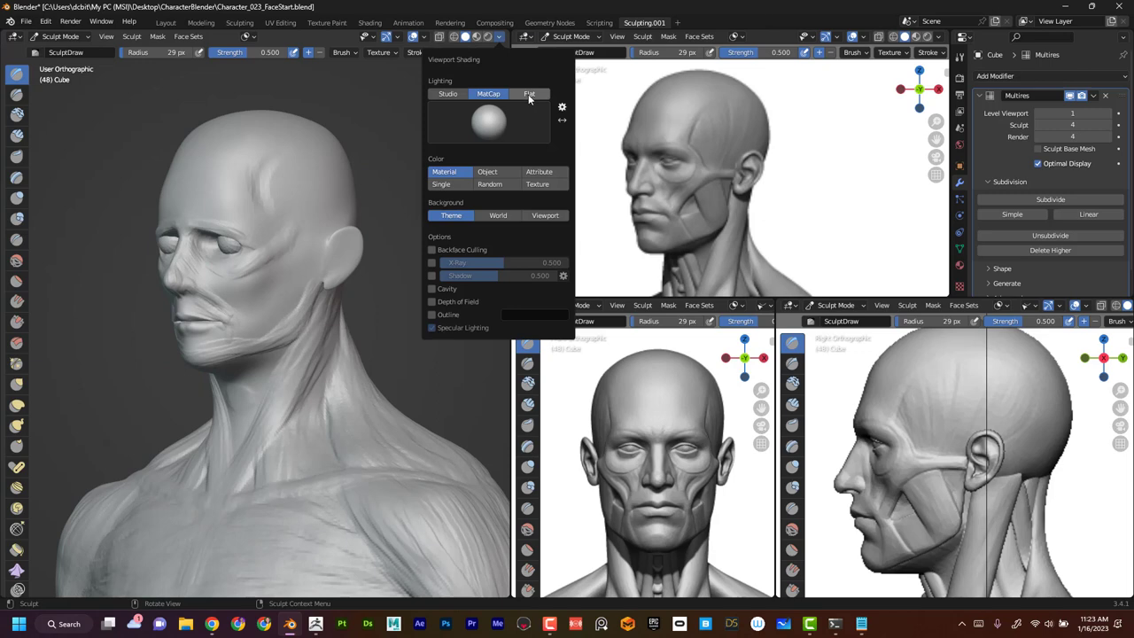
# Step: Set viewport lighting to Flat so the head reads as a plain silhouette
pyautogui.click(529, 94)
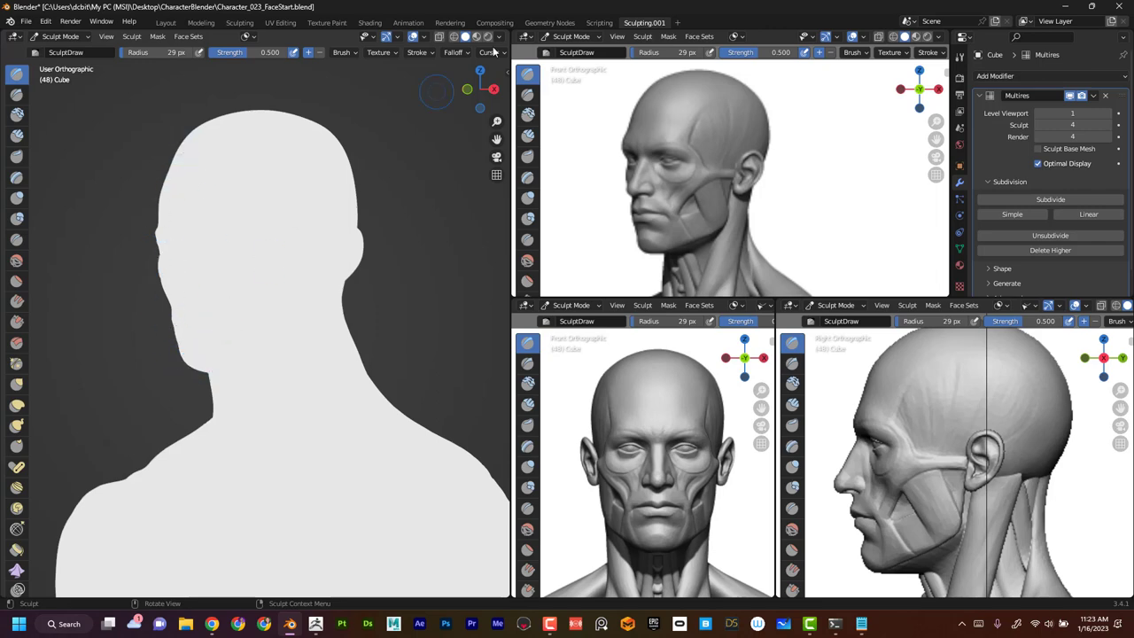
pyautogui.click(498, 36)
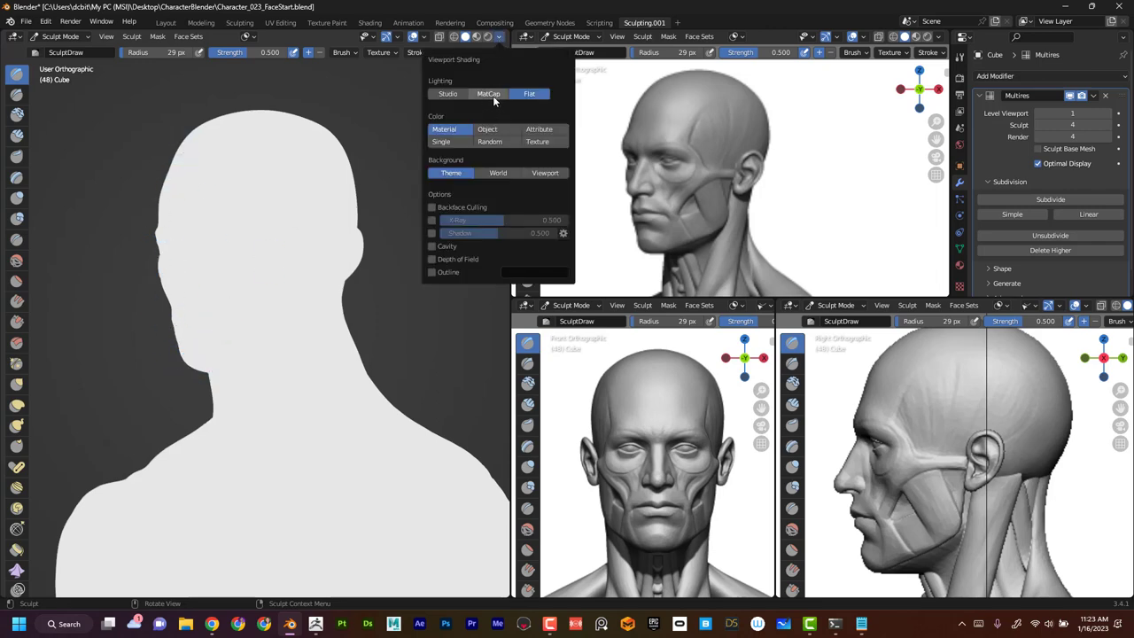